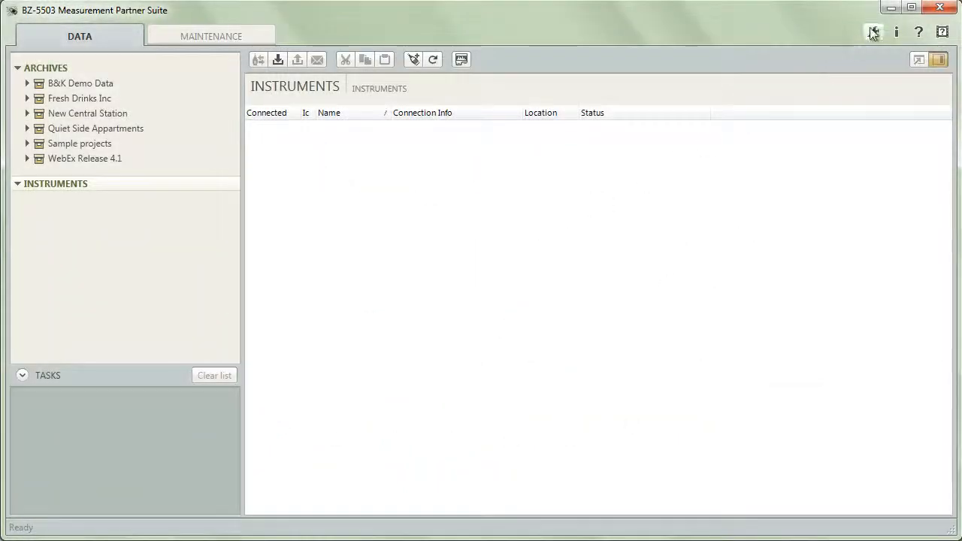
Step: Add instrument address 152.115.3.11 described as Tivoli on the default port to the IP list
{"action": "left_click", "coordinate": [872, 31]}
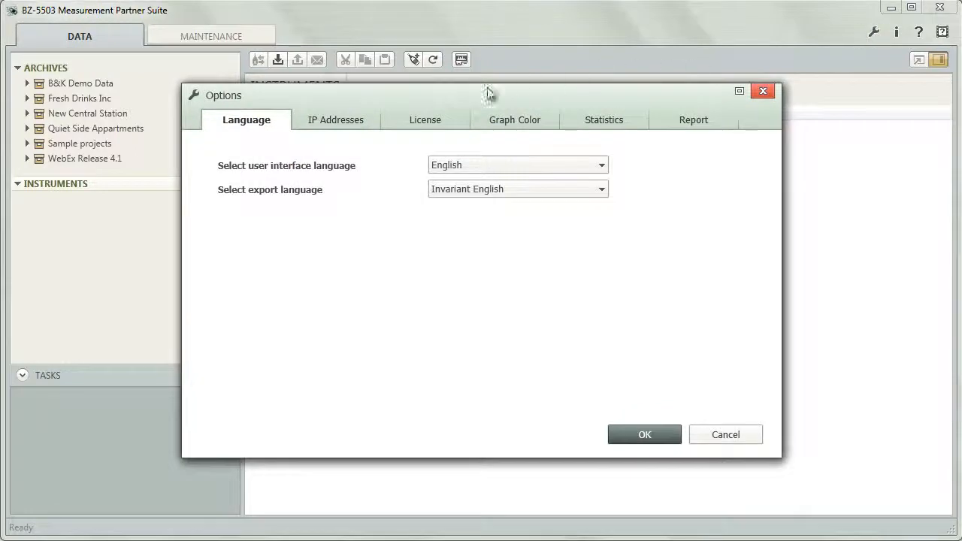
{"action": "left_click", "coordinate": [335, 120]}
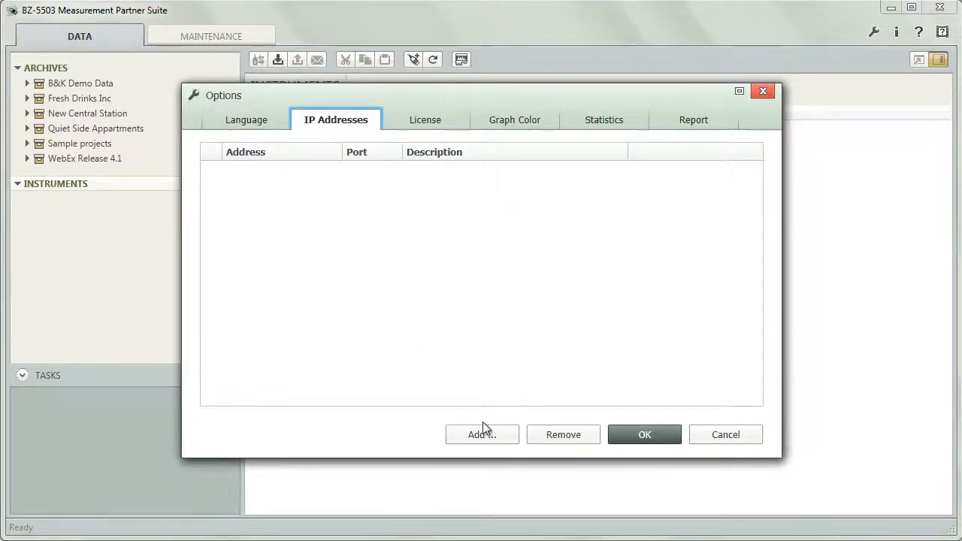
{"action": "left_click", "coordinate": [481, 434]}
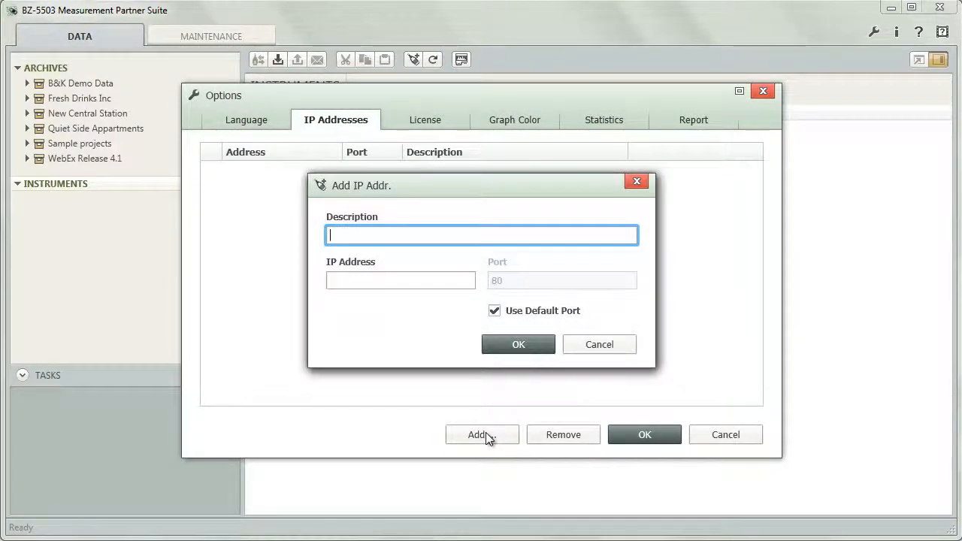
{"action": "type", "text": "Tivoli"}
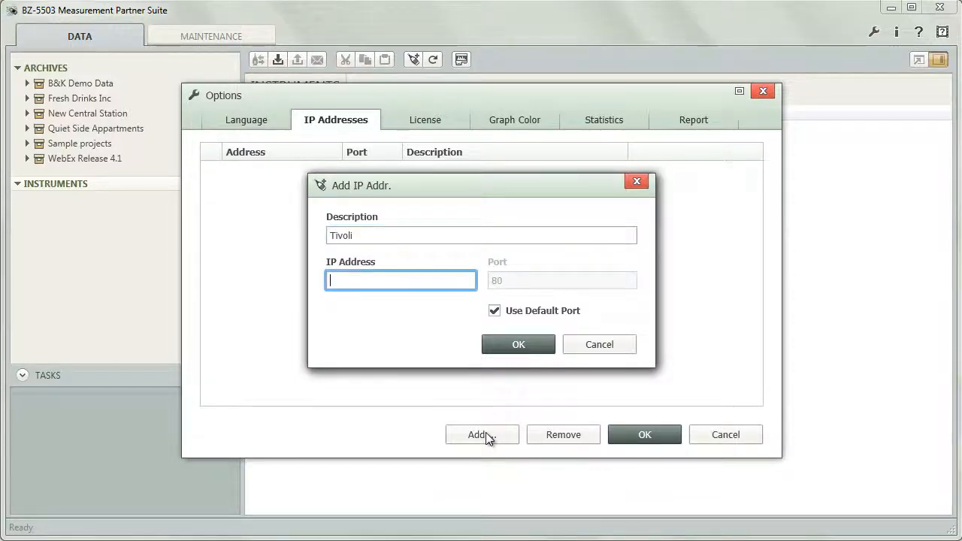
{"action": "type", "text": "152"}
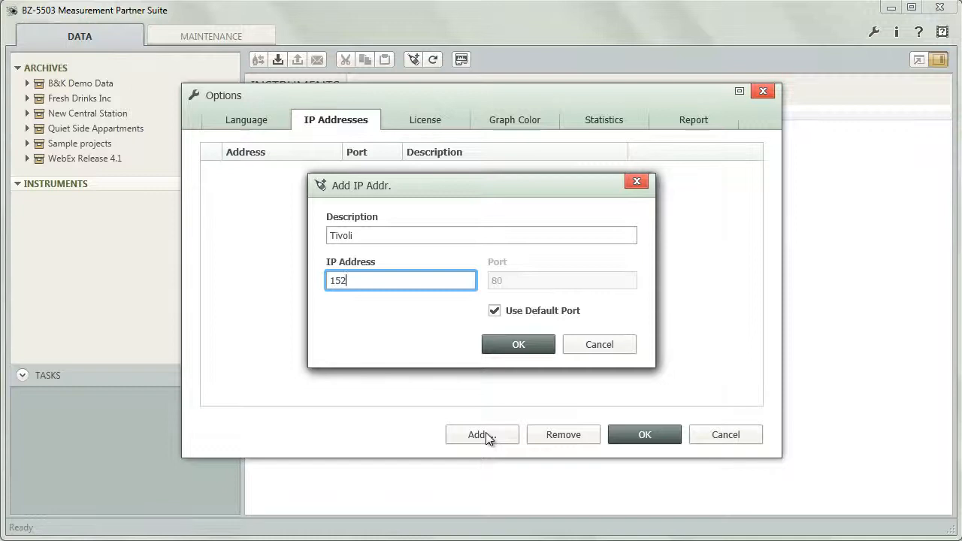
{"action": "type", "text": ".115.3."}
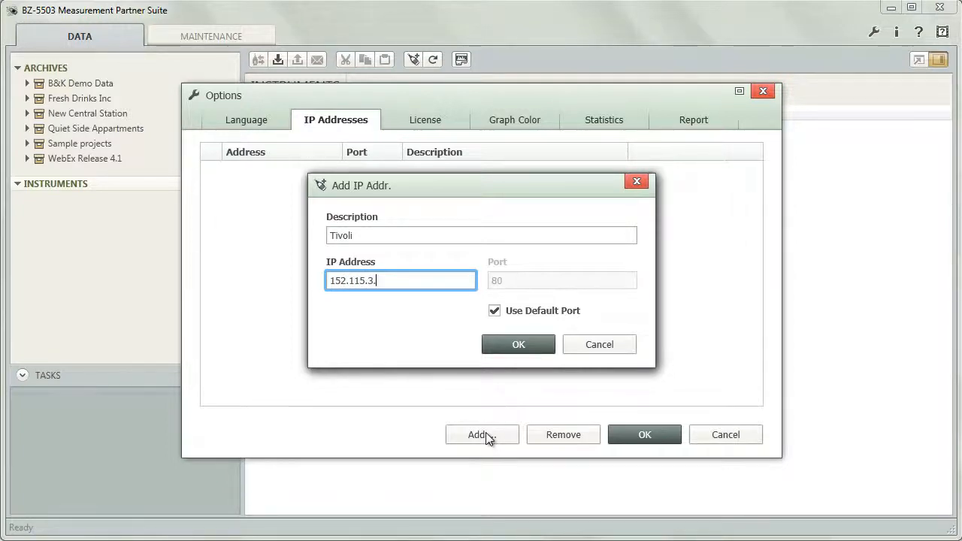
{"action": "type", "text": "11"}
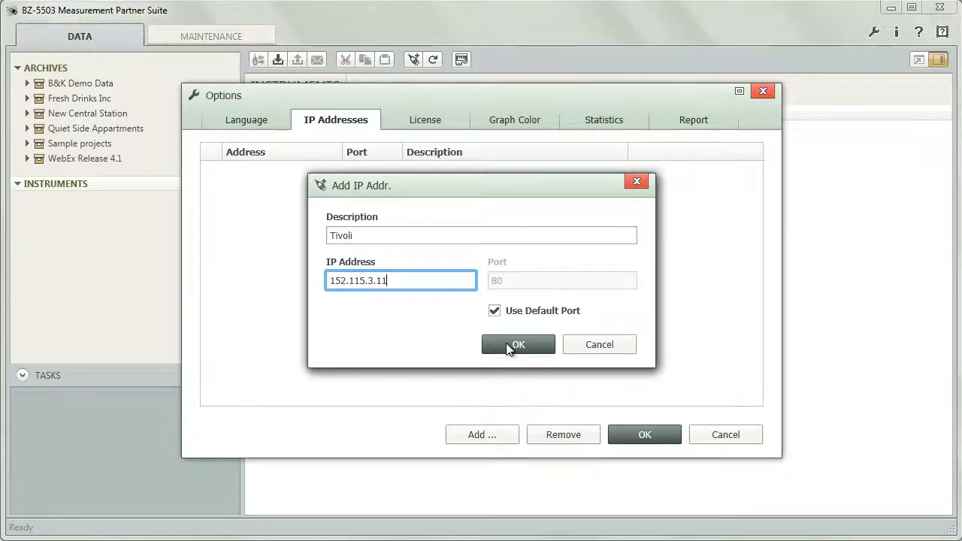
{"action": "left_click", "coordinate": [517, 344]}
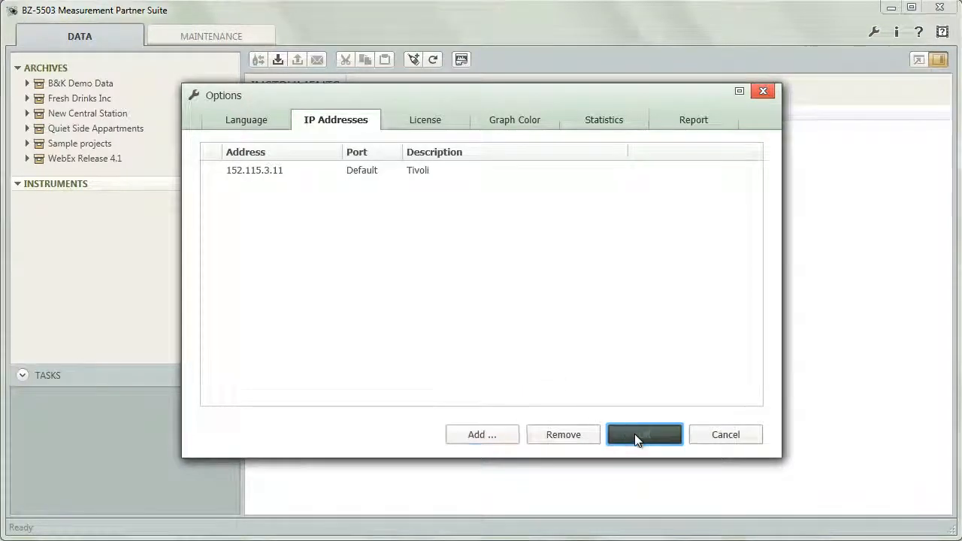
Step: Save the address list and connect to instrument 100039 at 152.115.3.11 over LAN
{"action": "left_click", "coordinate": [643, 435]}
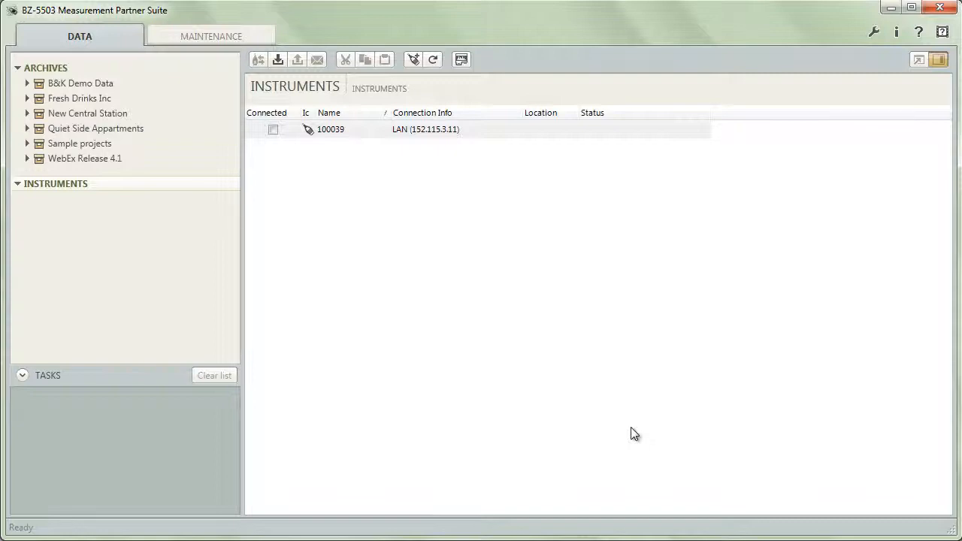
{"action": "left_click", "coordinate": [274, 129]}
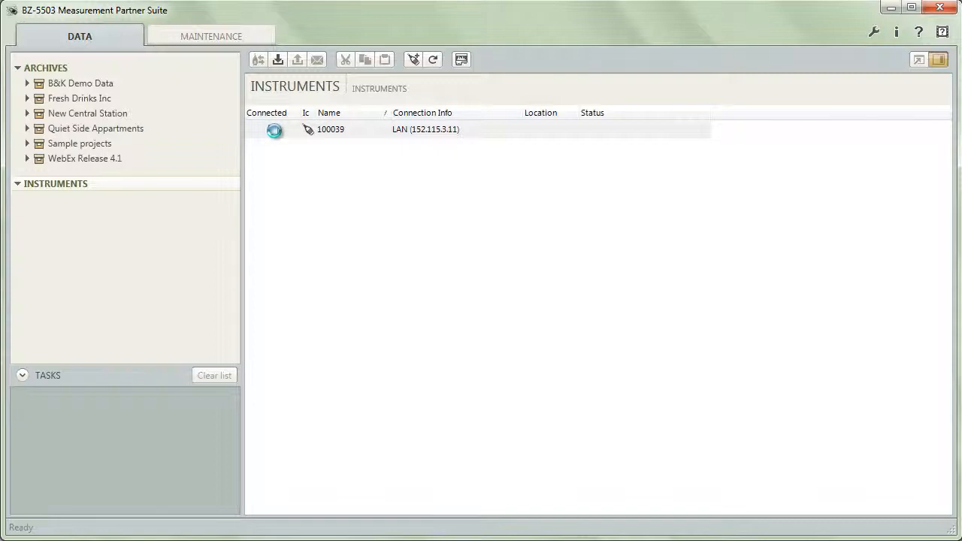
{"action": "left_click", "coordinate": [274, 129]}
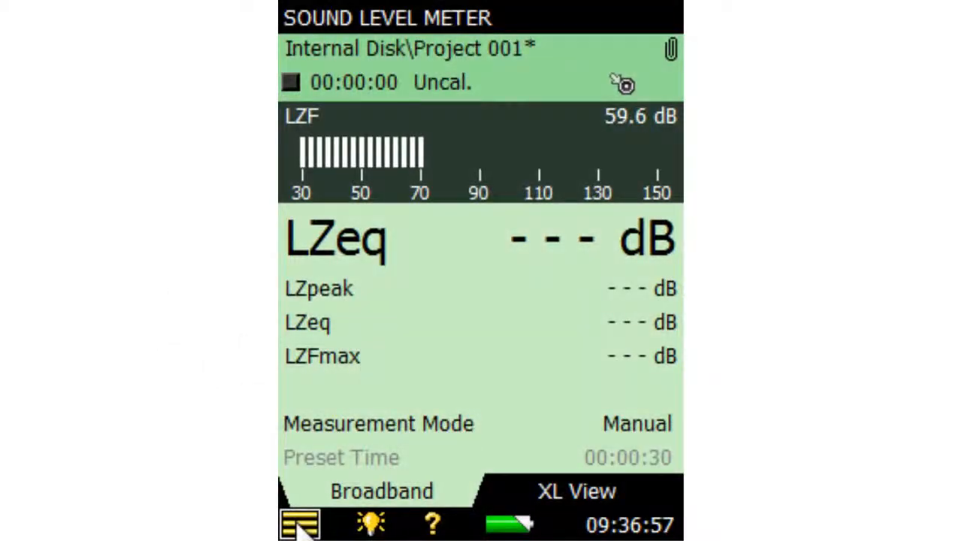
Step: In the instrument's Remote Access Settings, set user gandalf and BZ-5503 Login Required to Yes
{"action": "left_click", "coordinate": [299, 522]}
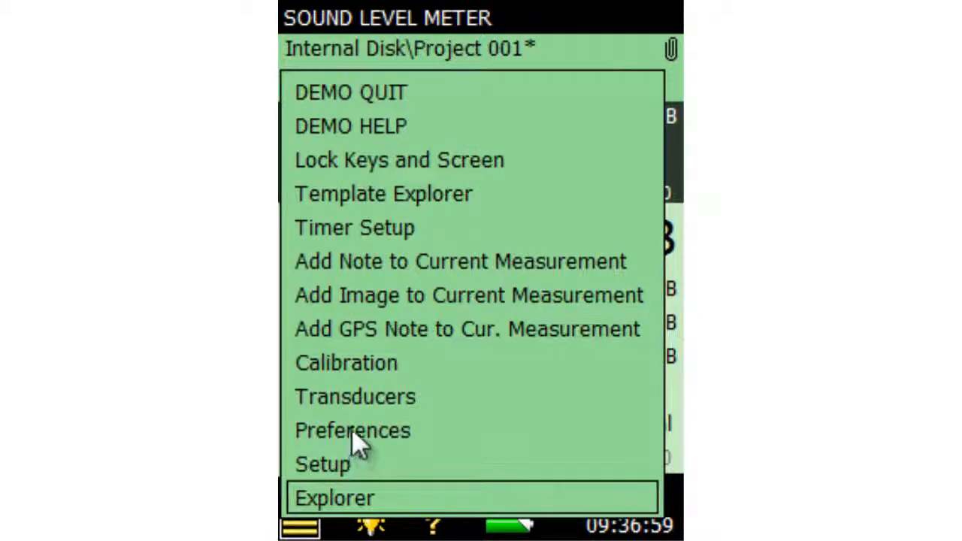
{"action": "left_click", "coordinate": [352, 429]}
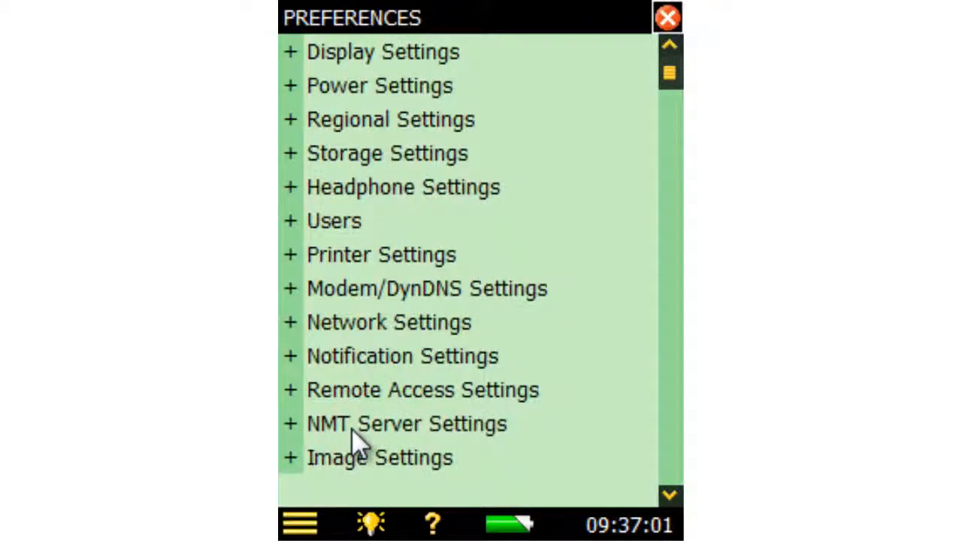
{"action": "left_click", "coordinate": [422, 391]}
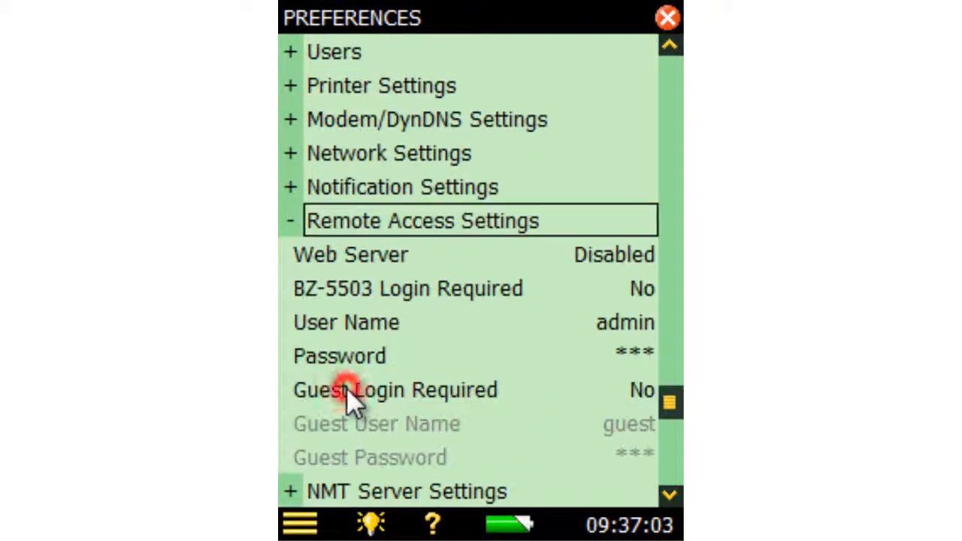
{"action": "mouse_move", "coordinate": [631, 345]}
{"action": "type", "text": "gandalf"}
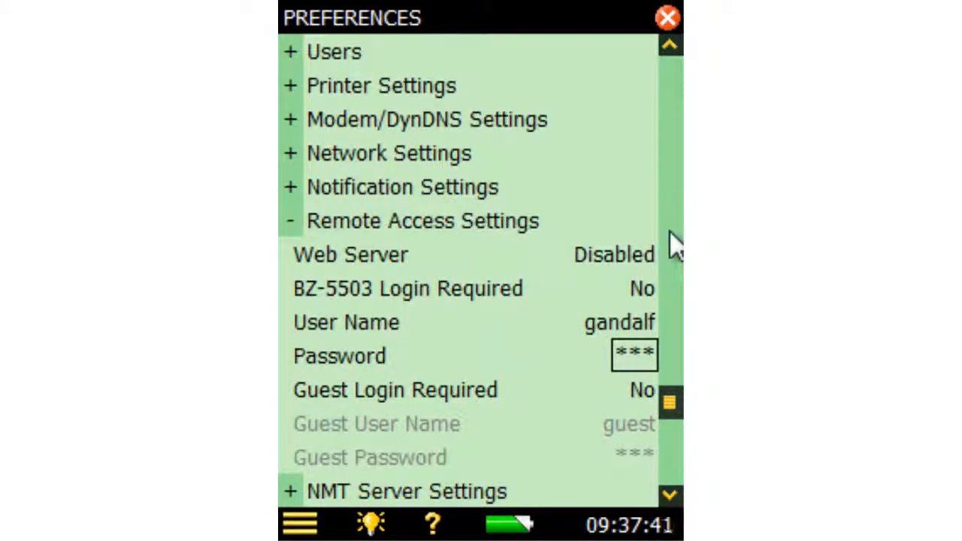
{"action": "left_click", "coordinate": [642, 288]}
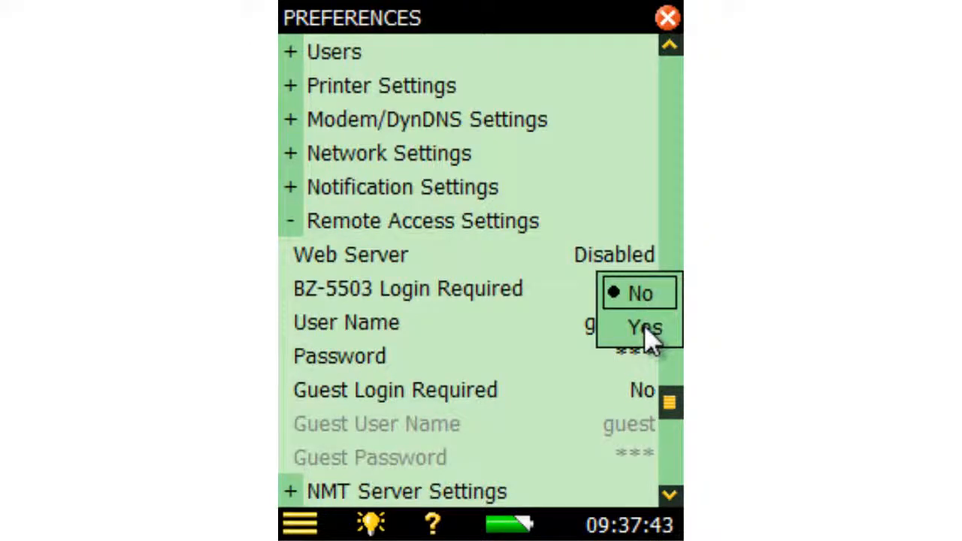
{"action": "left_click", "coordinate": [643, 327]}
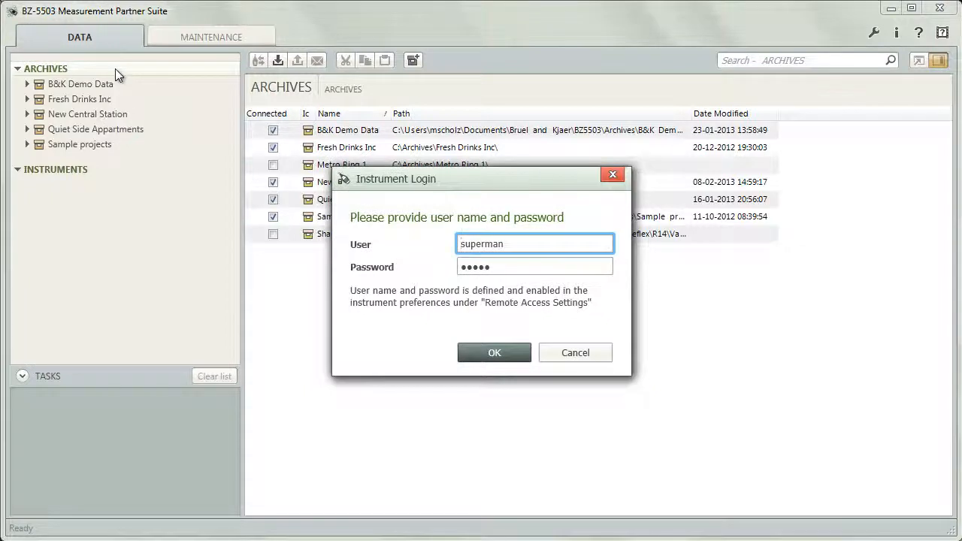
Step: Log in to the instrument as gandalf with the new password
{"action": "triple_click", "coordinate": [535, 243]}
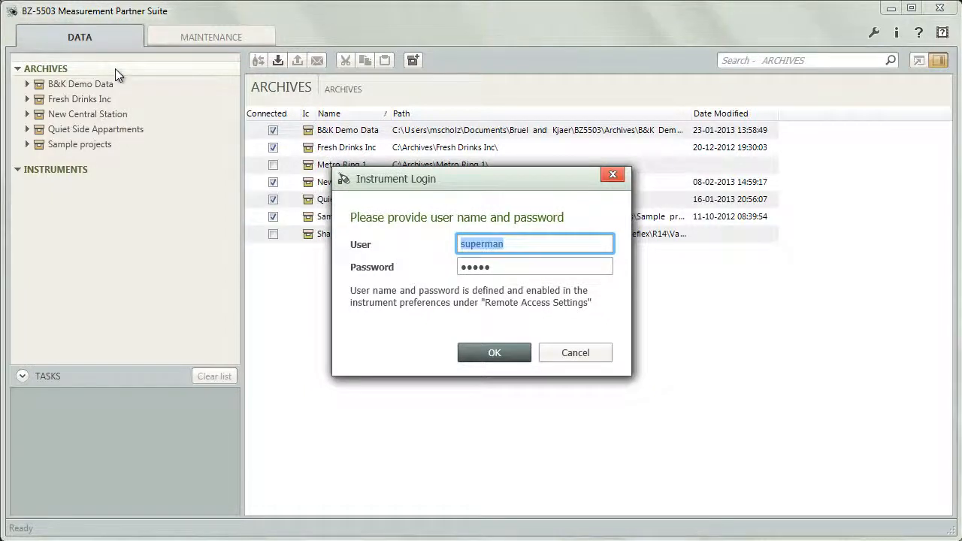
{"action": "type", "text": "gandalf"}
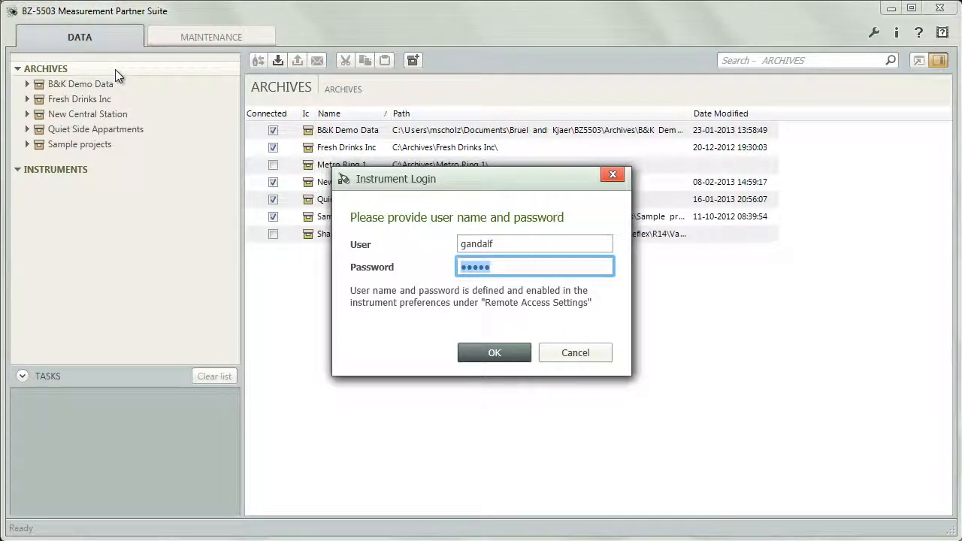
{"action": "type", "text": "•"}
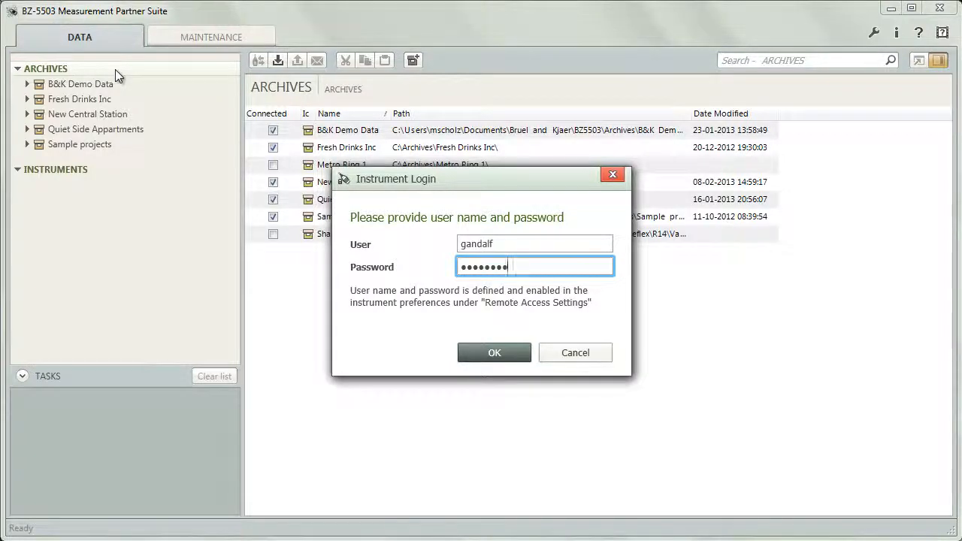
{"action": "left_click", "coordinate": [493, 352]}
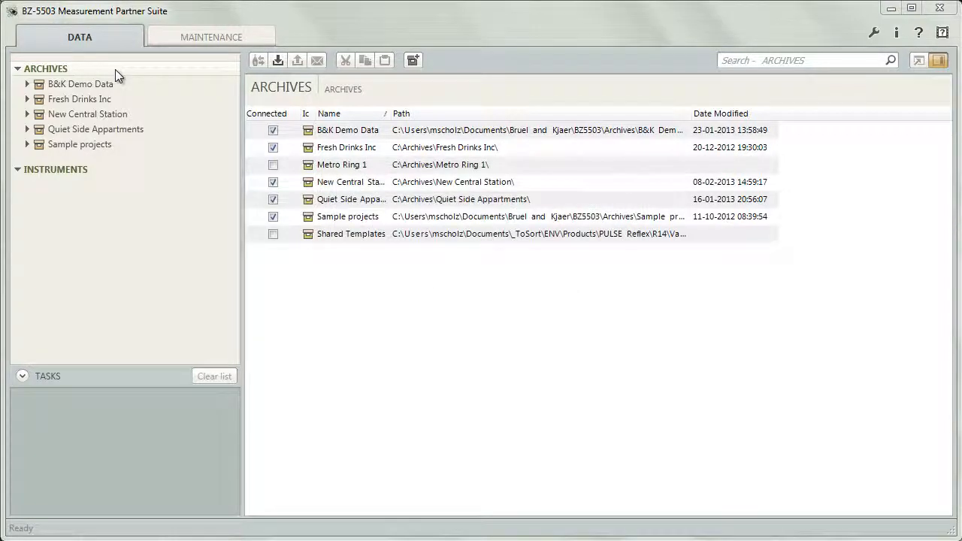